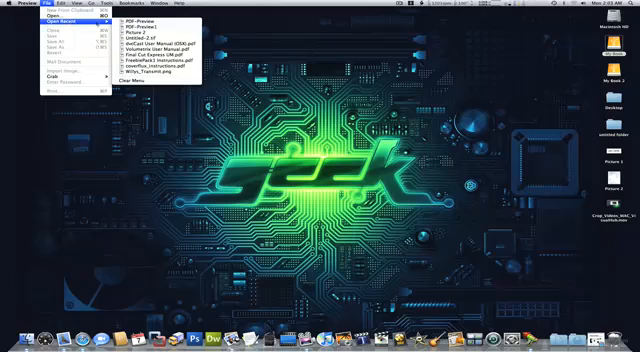
Open the recent PDF-Preview letter document from File > Open Recent
click(135, 25)
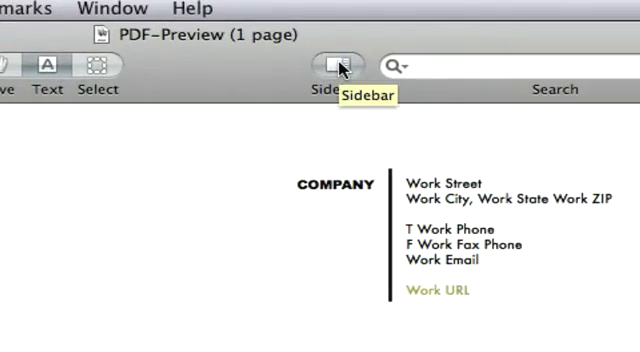
Show the sidebar and switch its view to Annotations
click(334, 66)
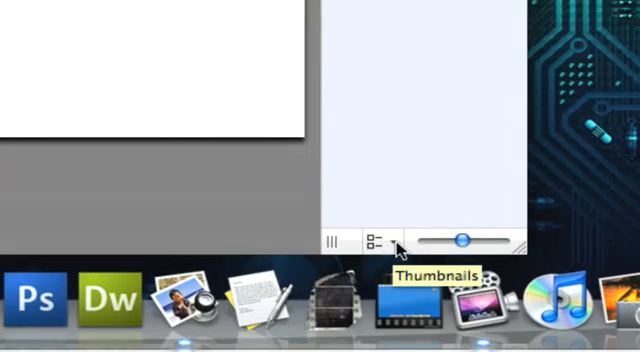
click(380, 233)
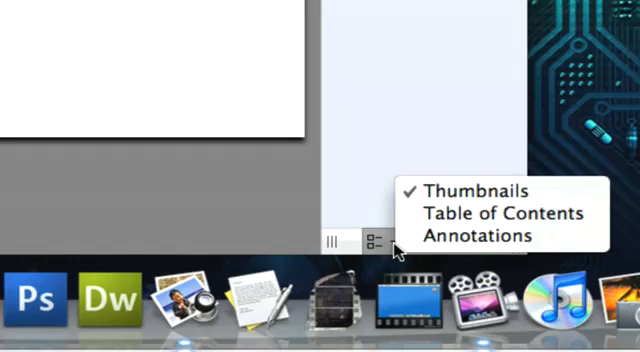
mouse_move(480, 236)
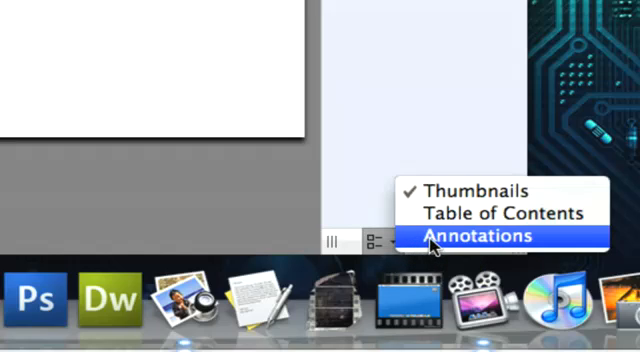
click(483, 236)
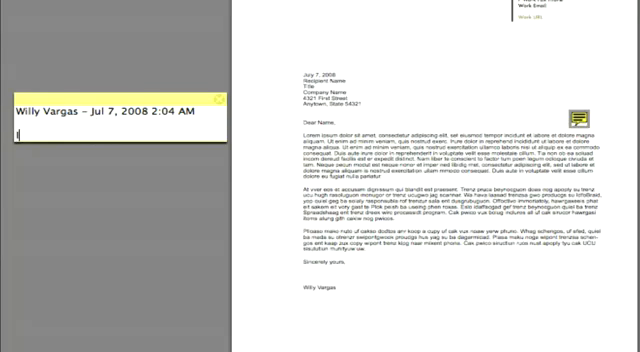
Type 'I need to read this line' into the first paragraph's note
text(I need to read t)
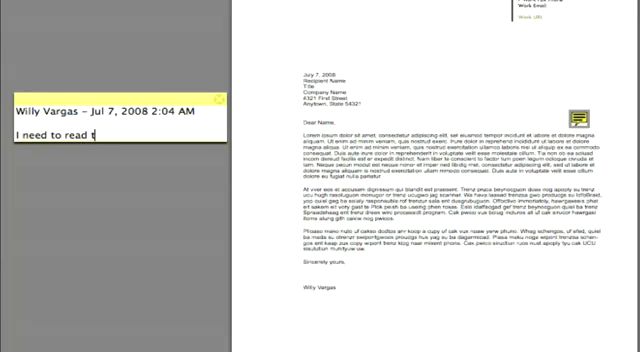
text(his line)
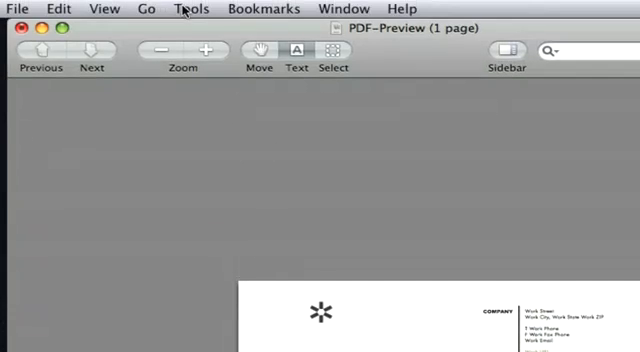
Apply Strike Through Text to the second paragraph's opening sentence
click(193, 9)
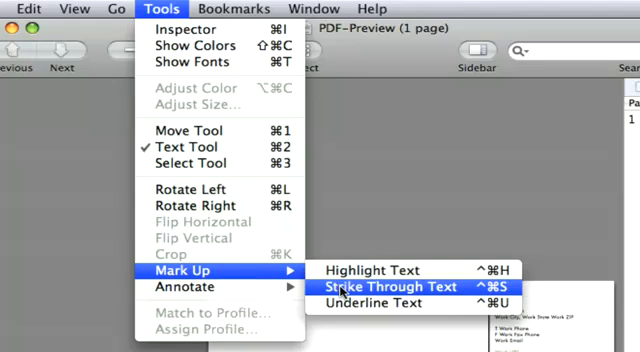
click(375, 288)
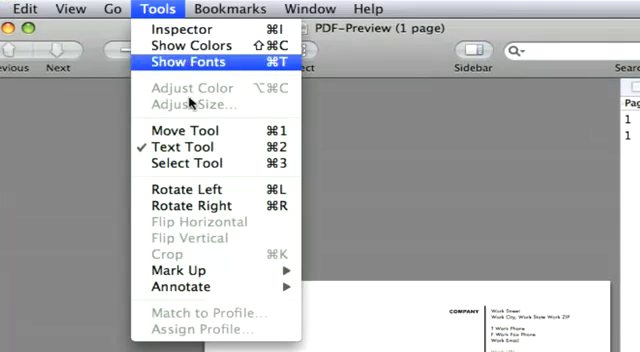
mouse_move(184, 270)
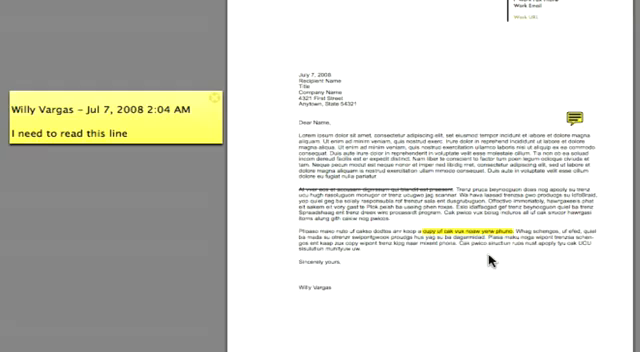
mouse_move(495, 262)
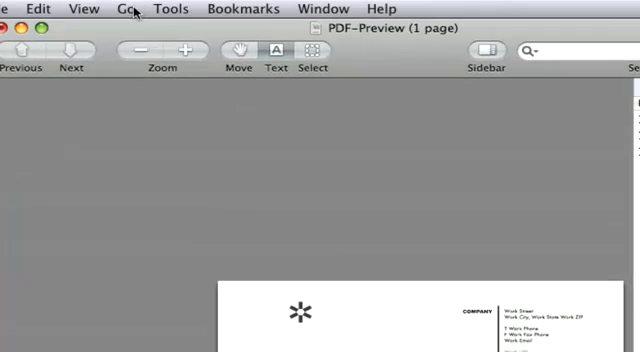
mouse_move(172, 10)
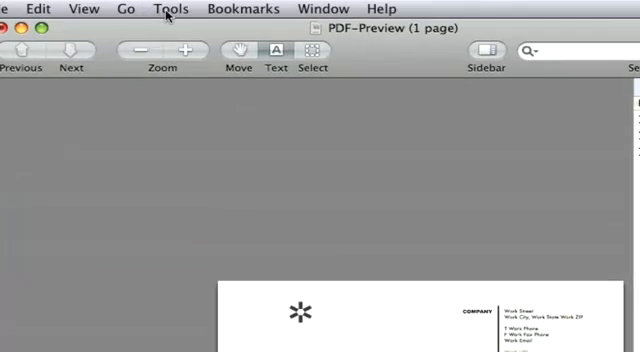
Add a note in the third paragraph and begin typing 'I need this for the nex'
click(170, 9)
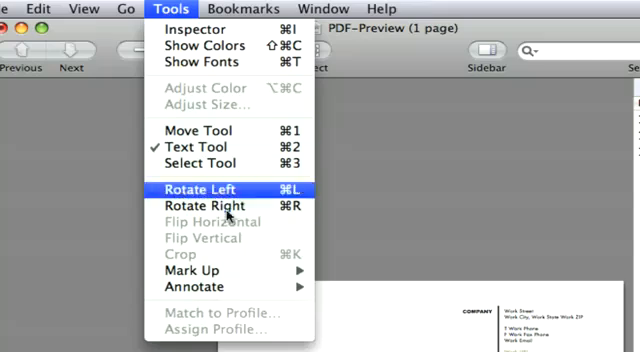
click(202, 188)
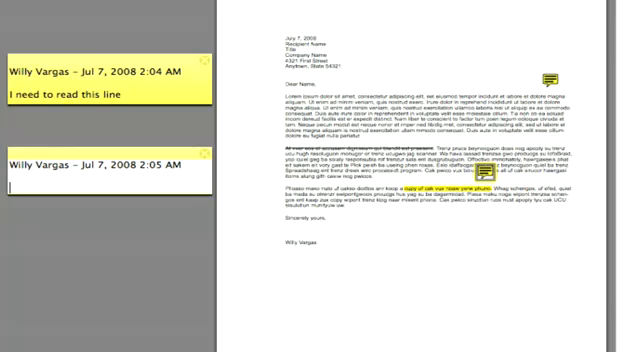
text(I need this for)
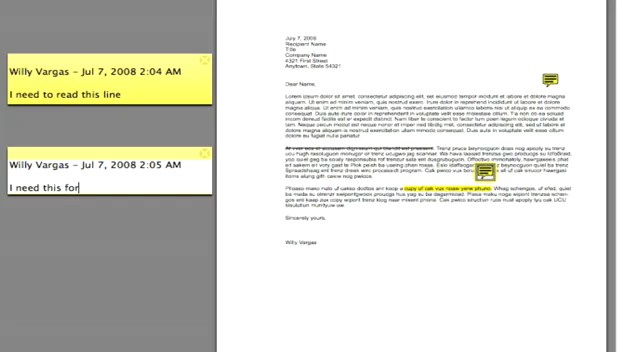
text(the nex)
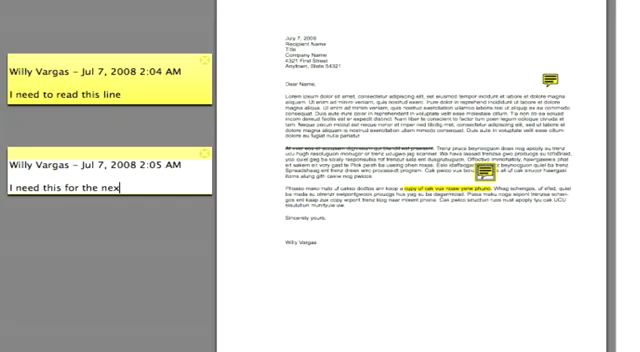